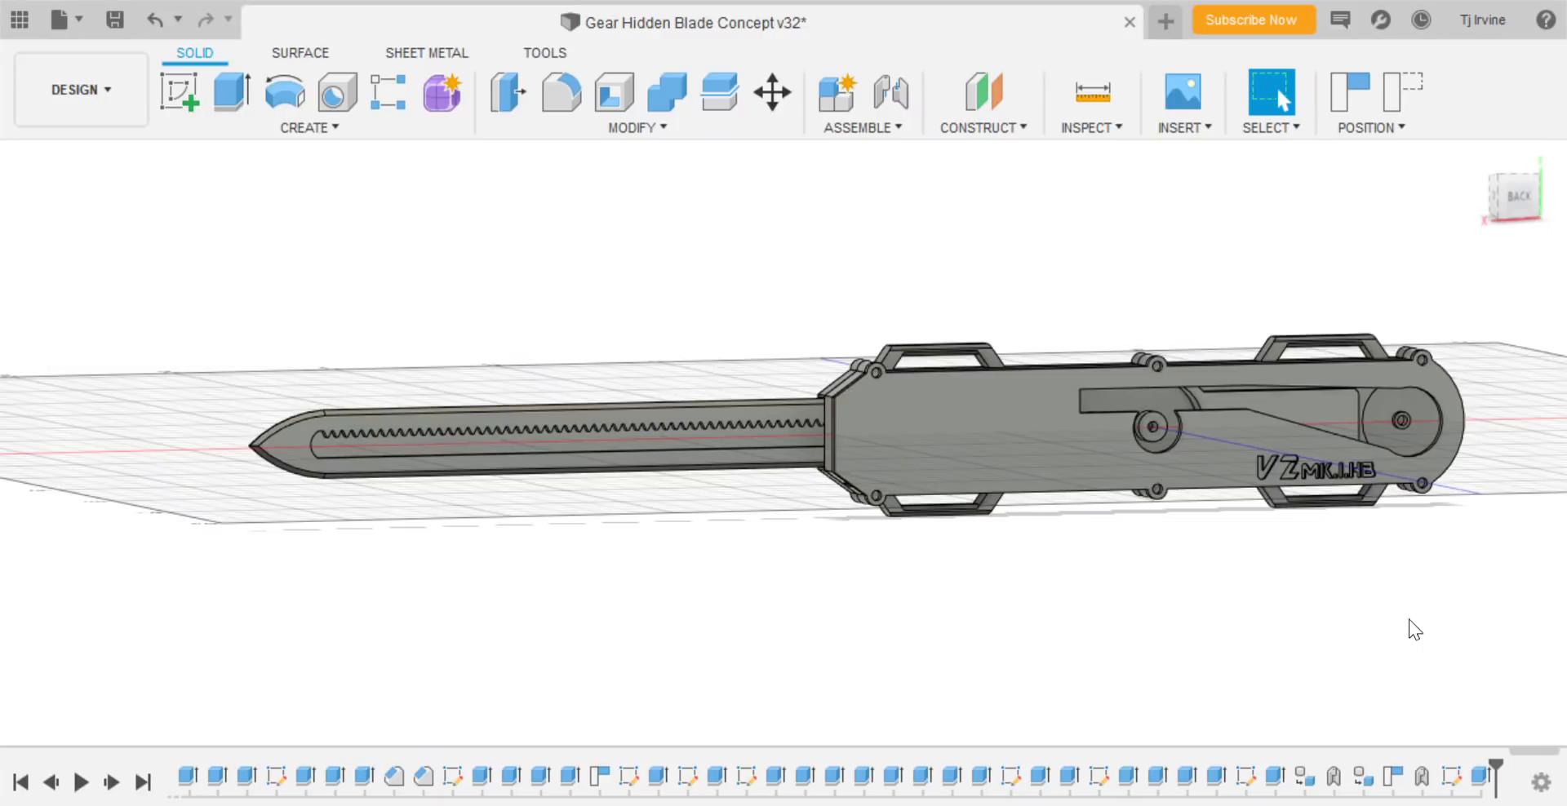
mouse_move(1450, 632)
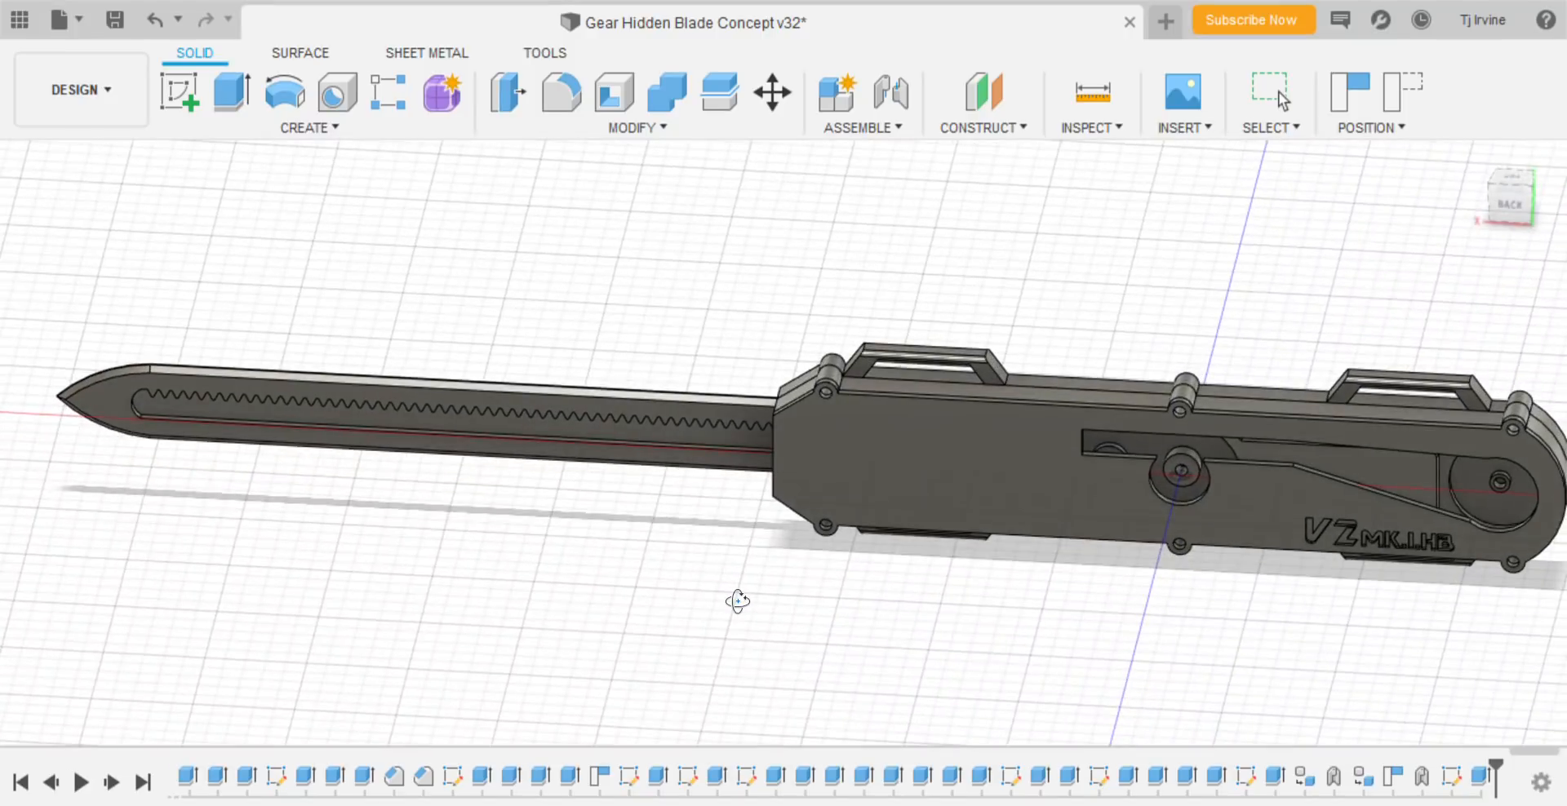
- Orbit the model to view the pinion gear meshing with the toothed rack inside the housing
left_click_drag(736, 601, 764, 569)
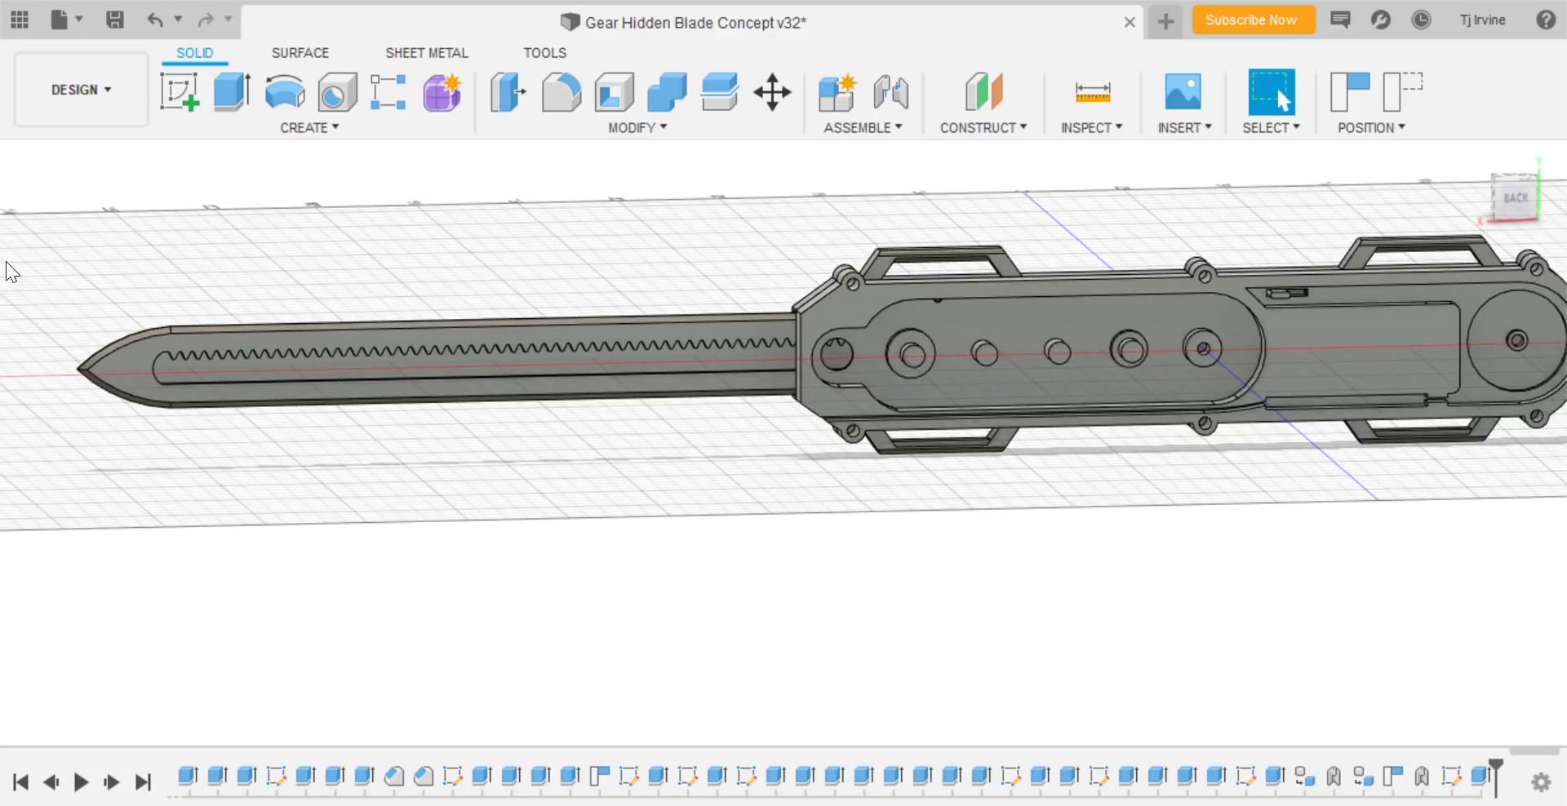
mouse_move(21, 656)
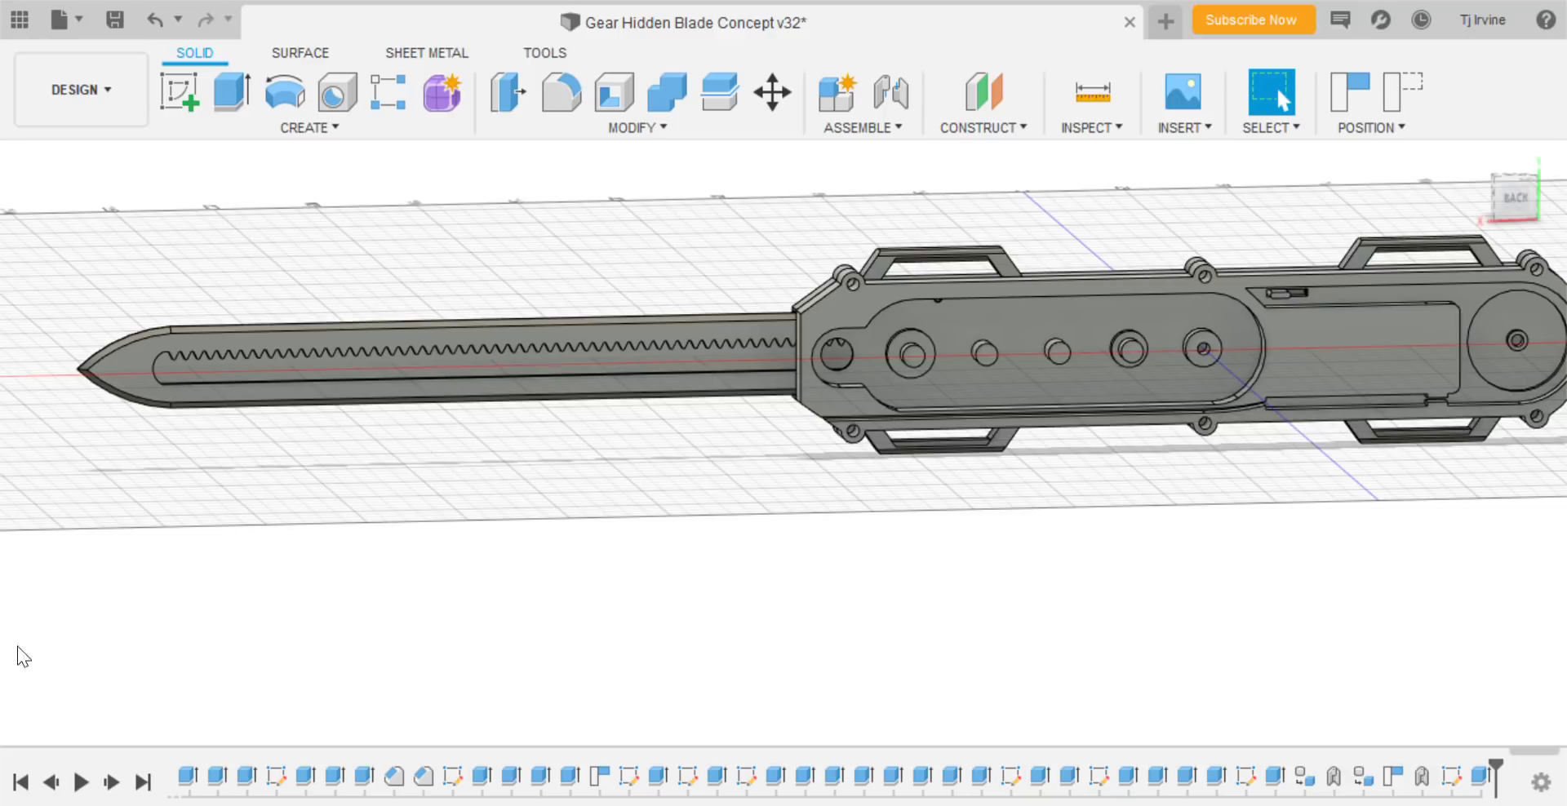
mouse_move(99, 434)
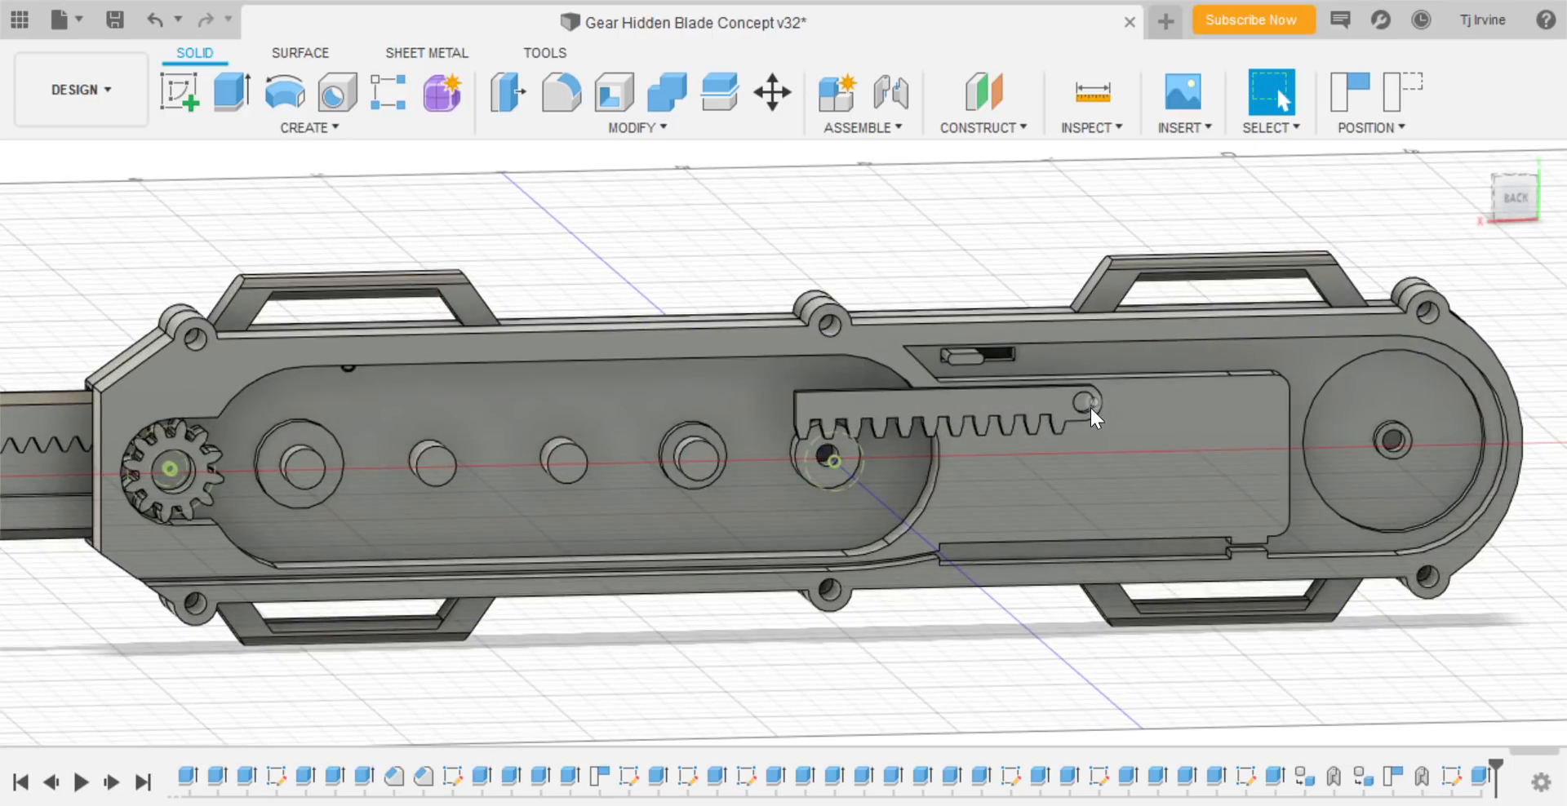
- Hide the drive gear so the housing posts and pockets are exposed, then frame the blade end
left_click_drag(1094, 418, 930, 489)
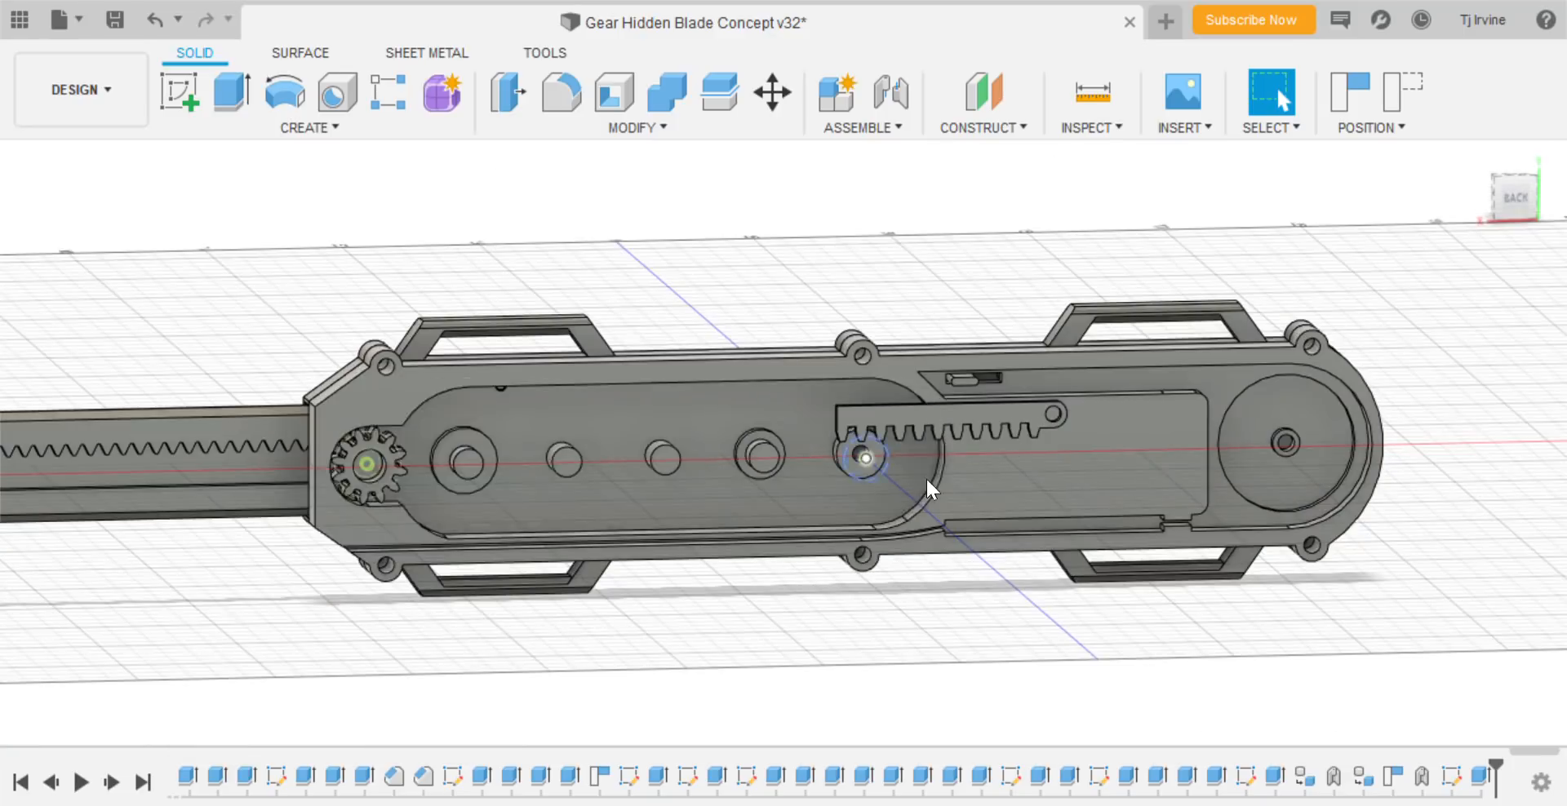
left_click_drag(930, 490, 1341, 502)
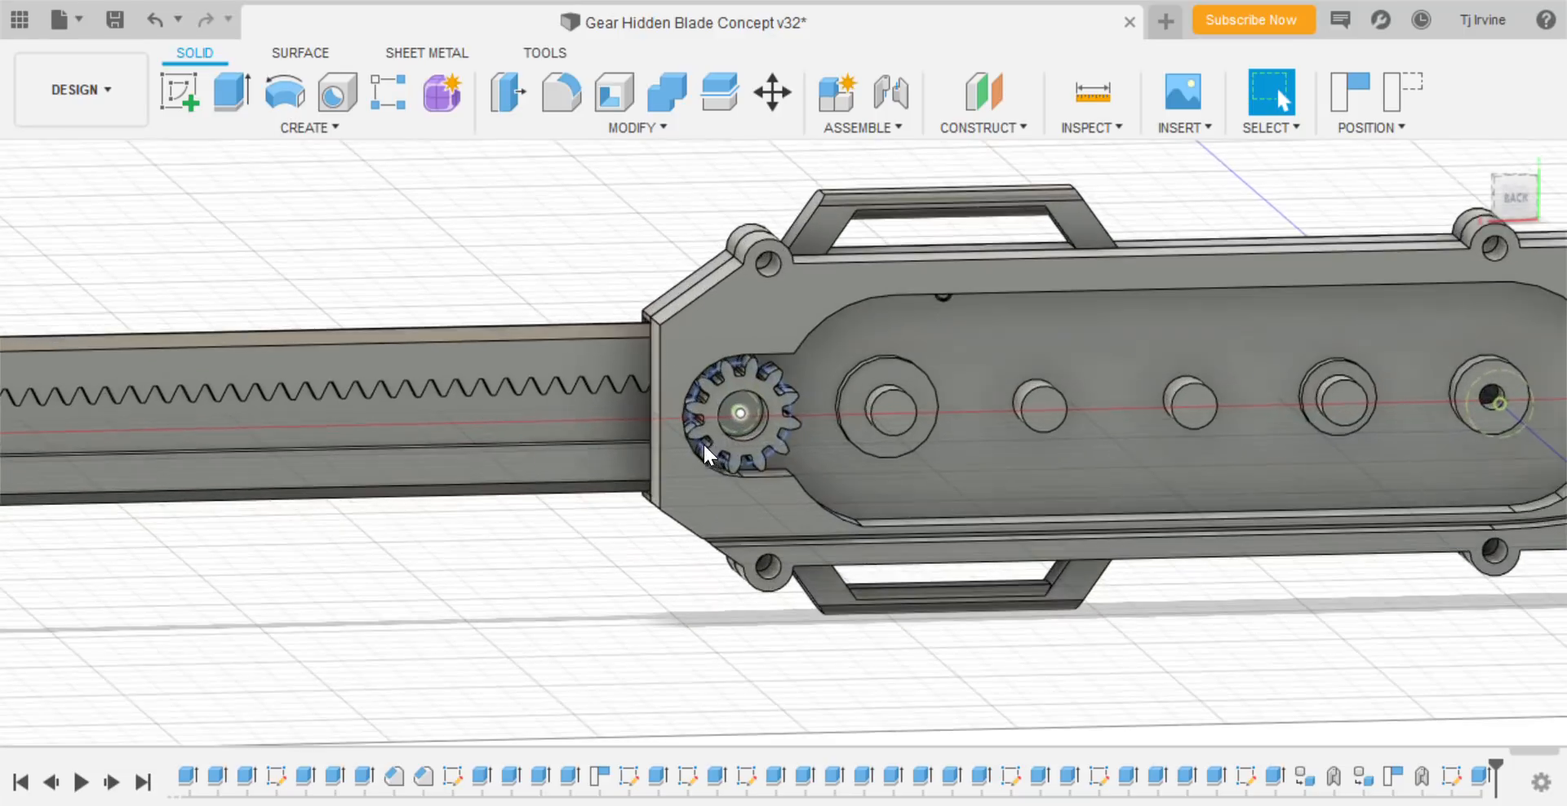
left_click(739, 420)
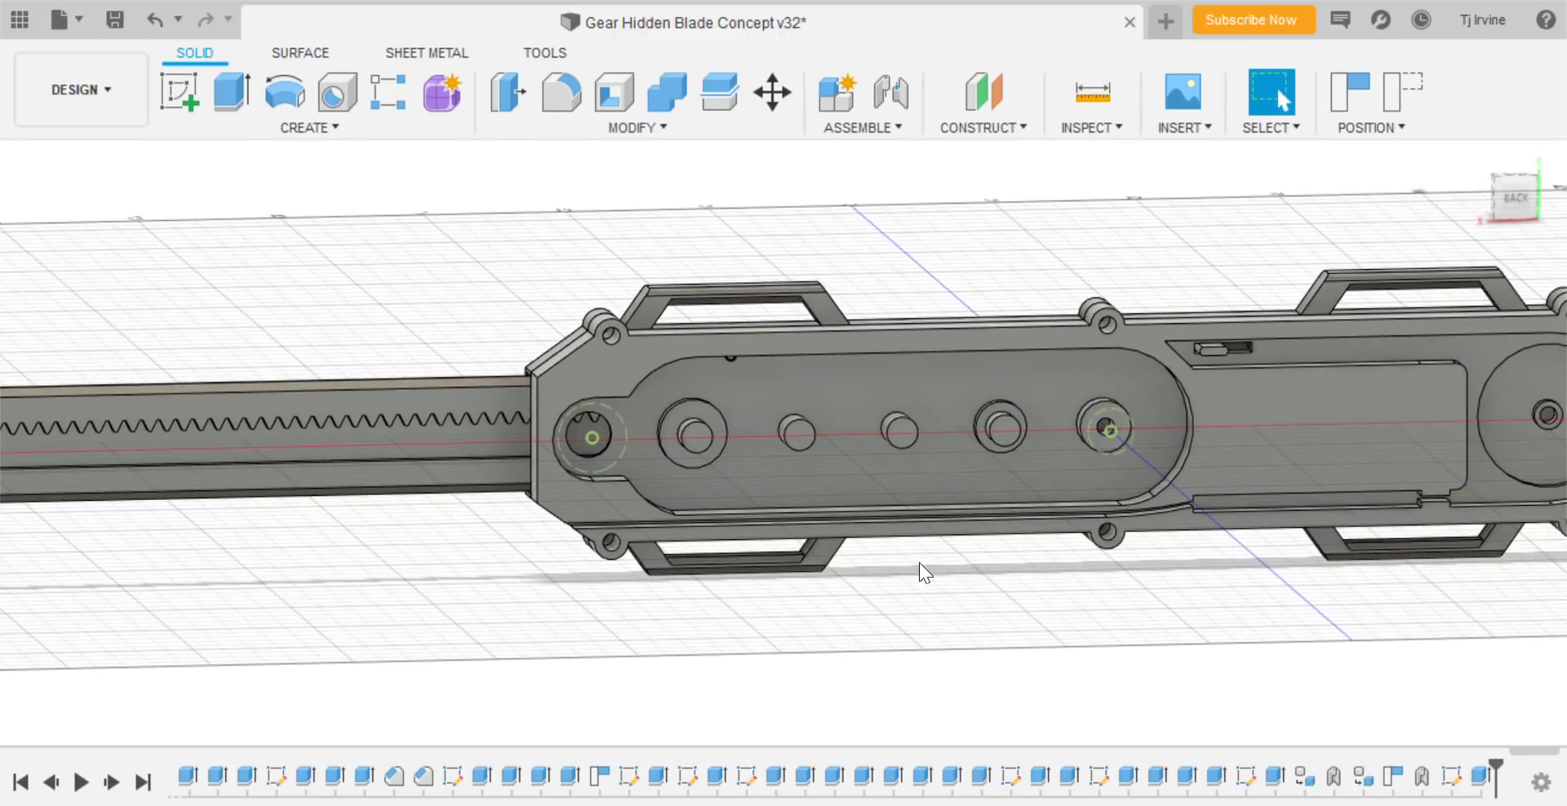
left_click_drag(920, 570, 909, 616)
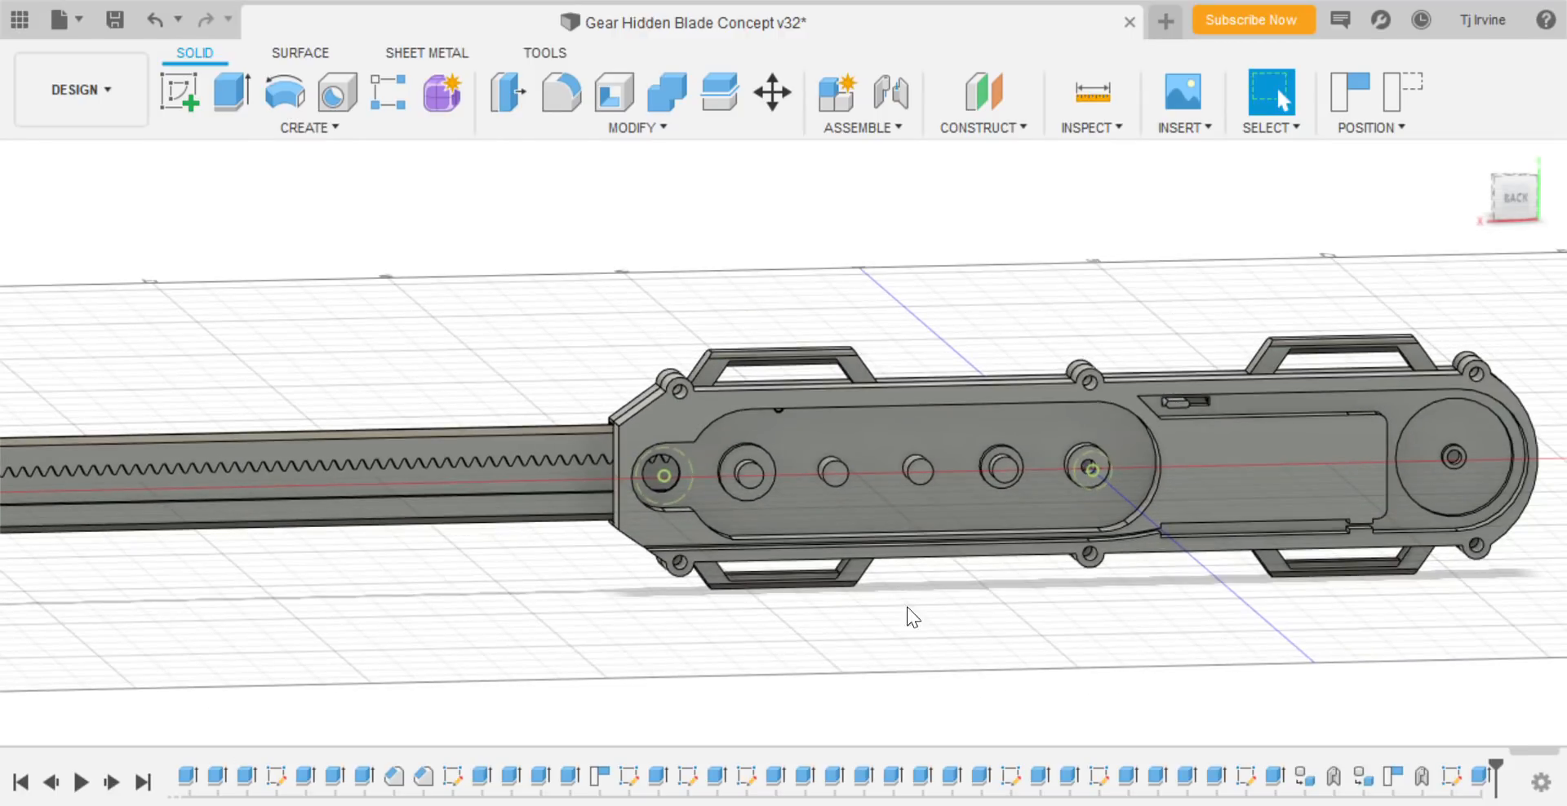
left_click_drag(912, 616, 704, 613)
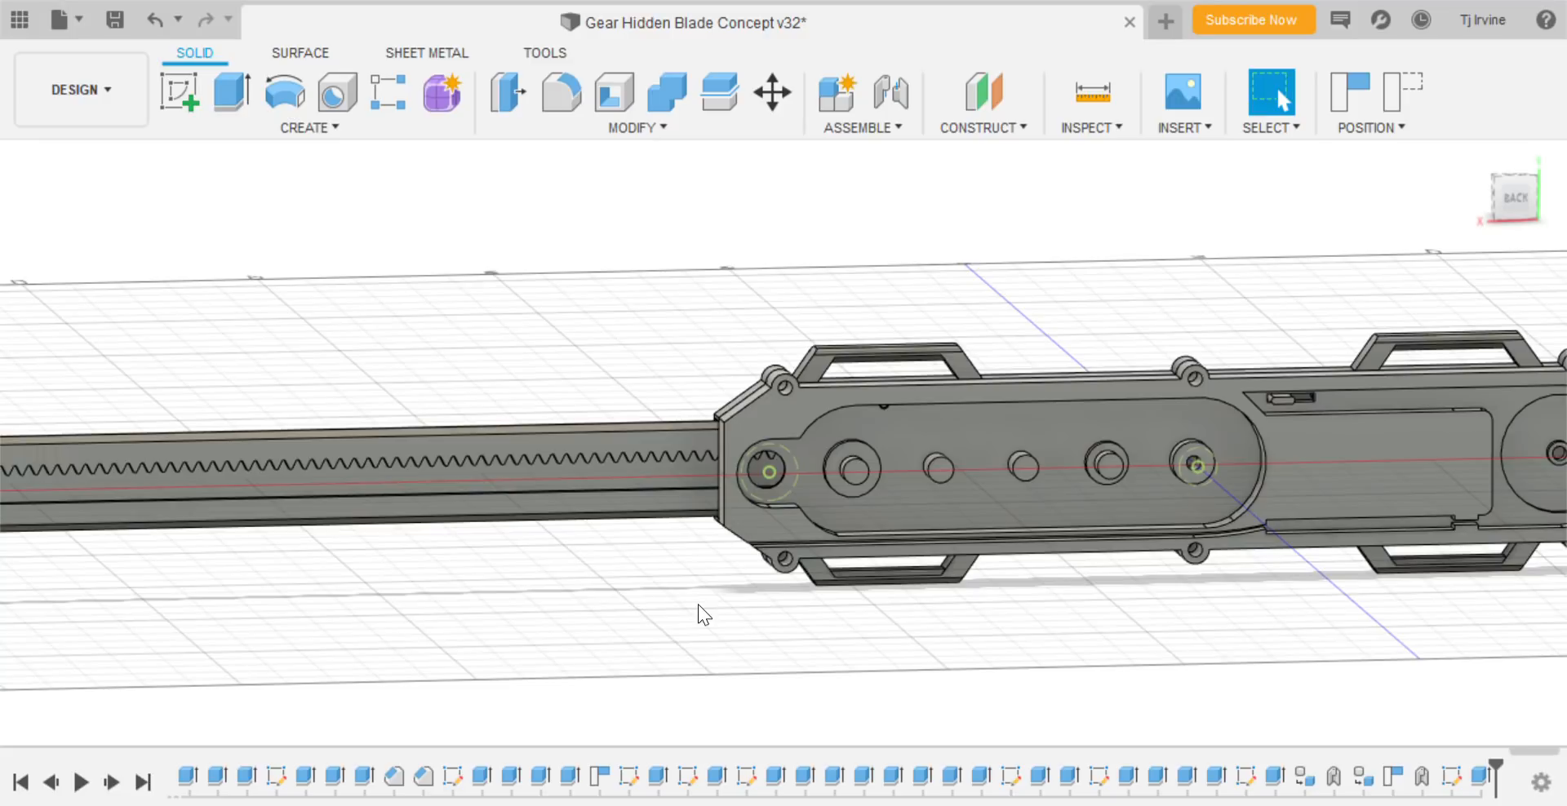
mouse_move(657, 560)
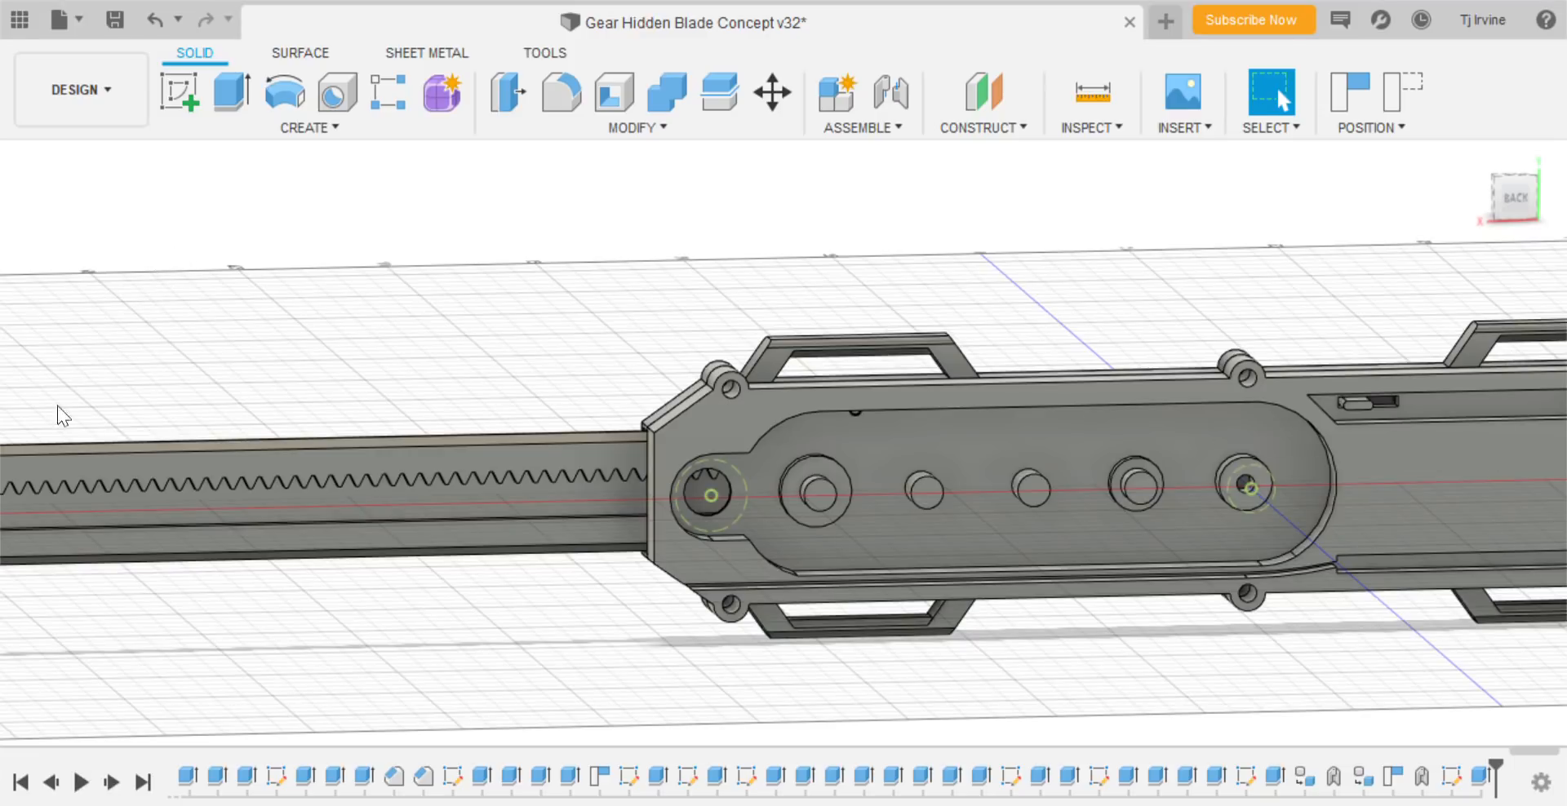
mouse_move(51, 276)
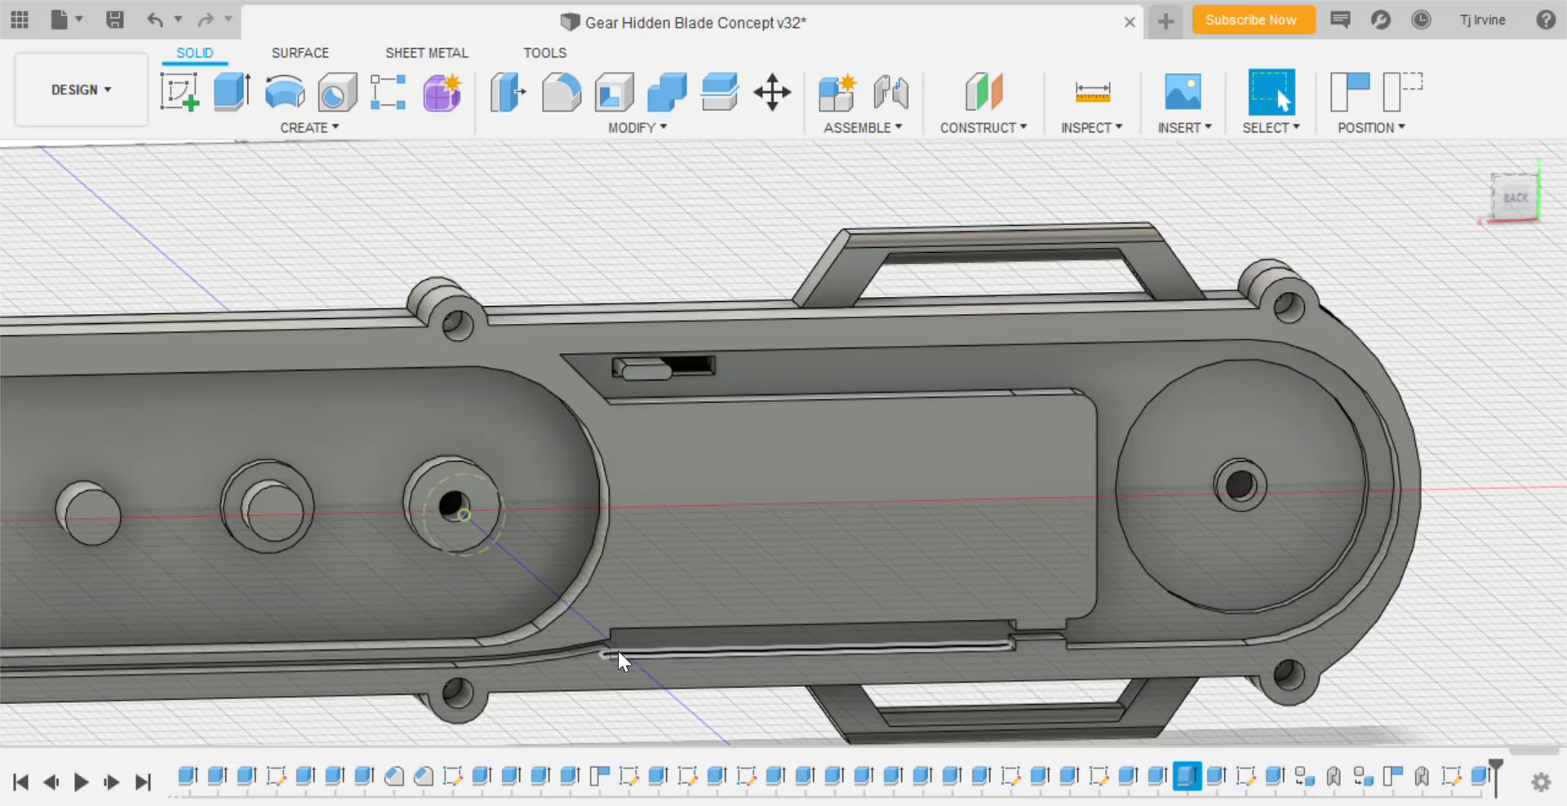
mouse_move(757, 644)
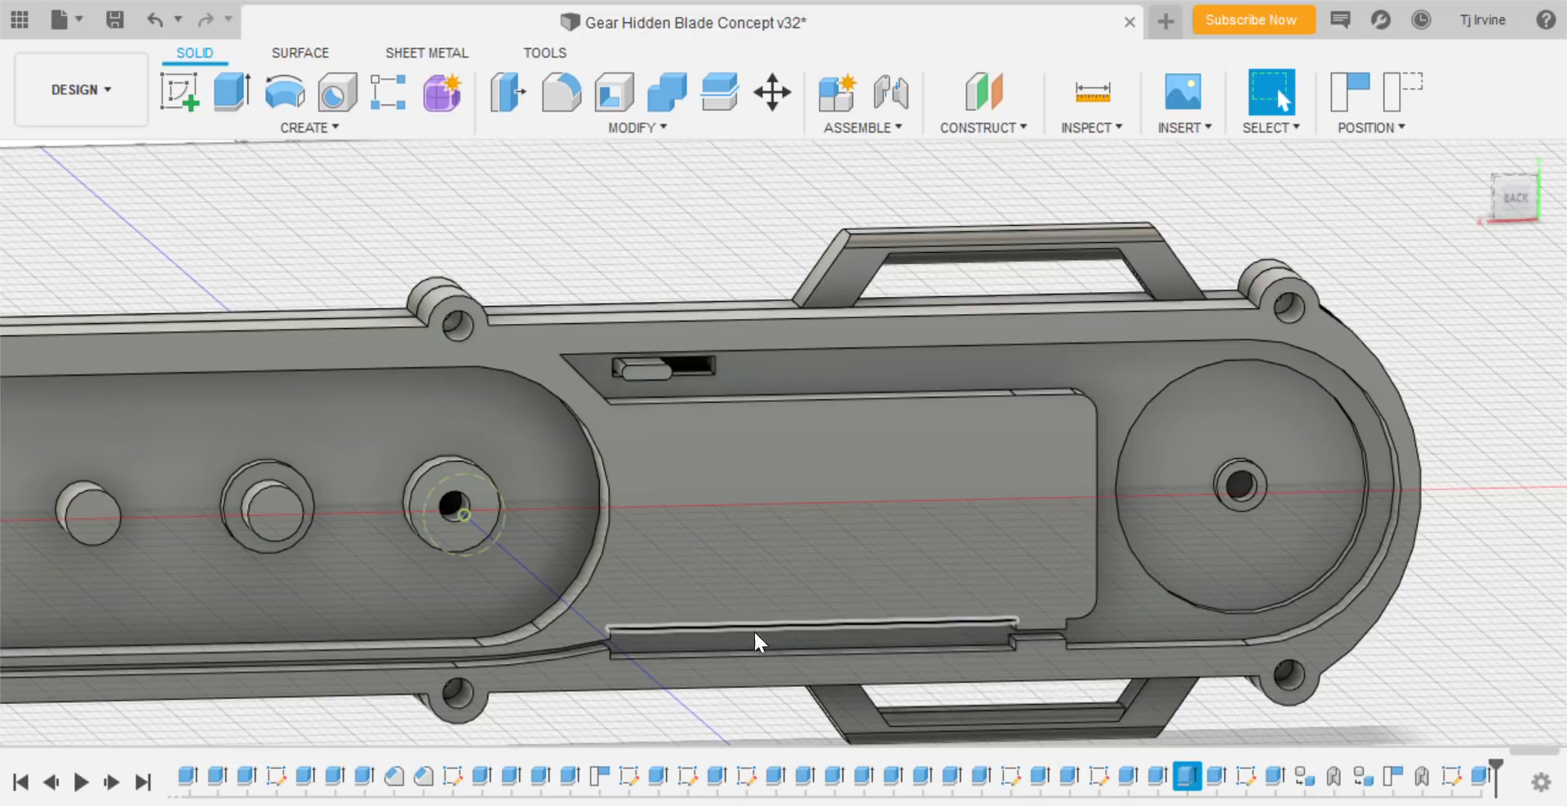
left_click_drag(754, 641, 864, 410)
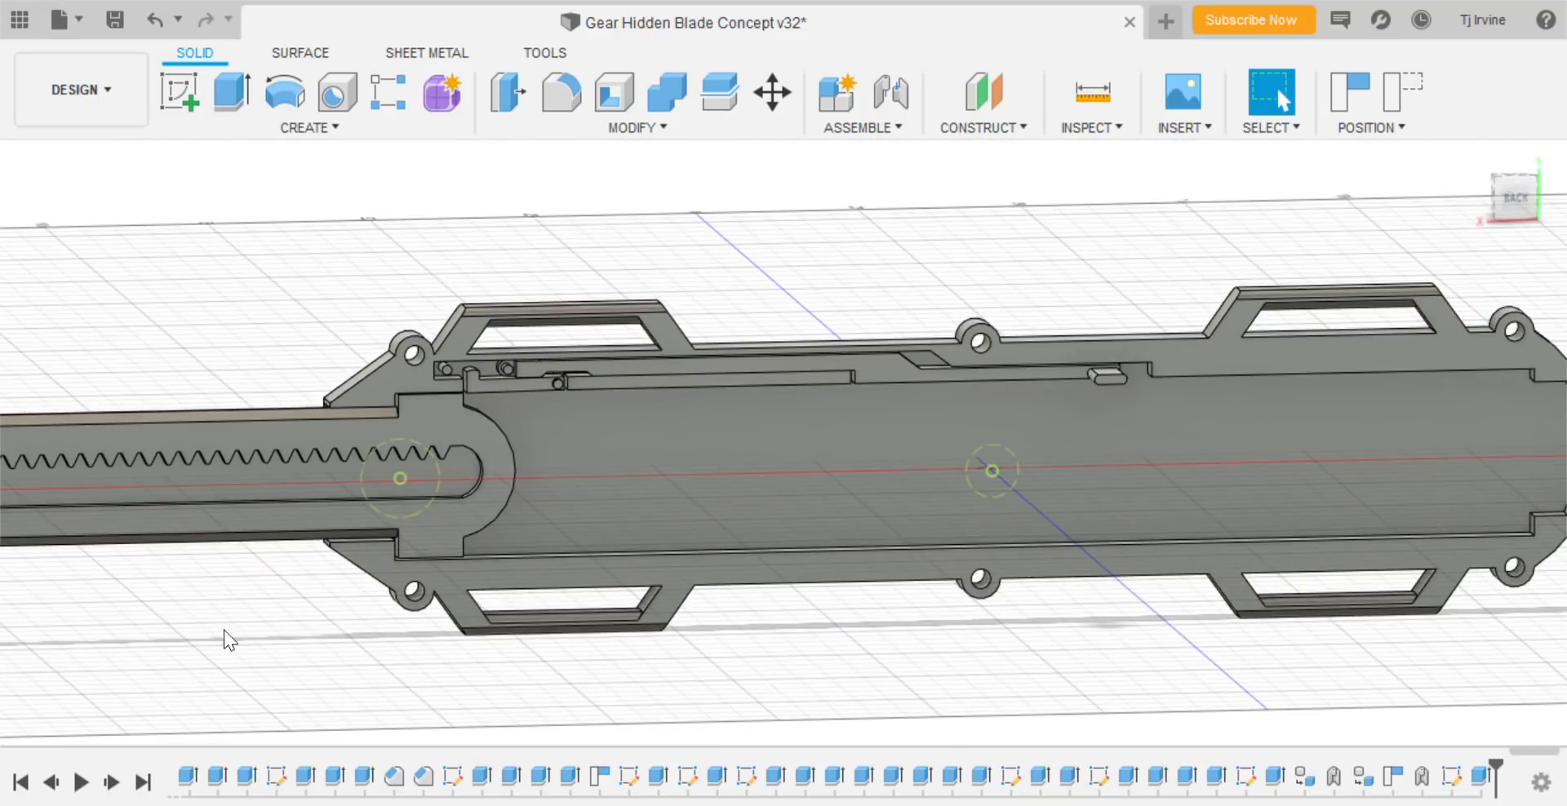
mouse_move(6, 613)
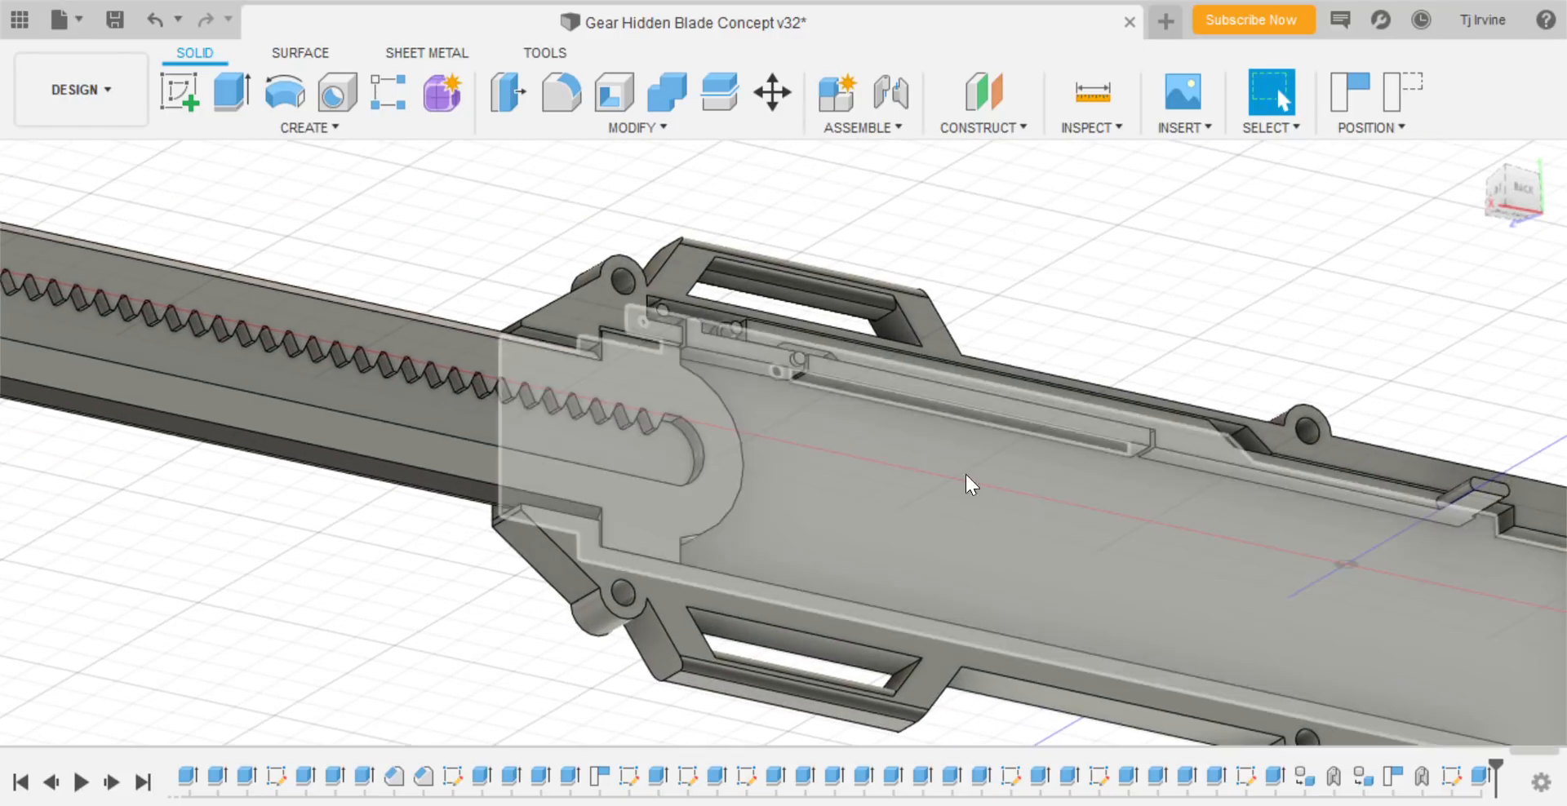
left_click_drag(975, 484, 989, 320)
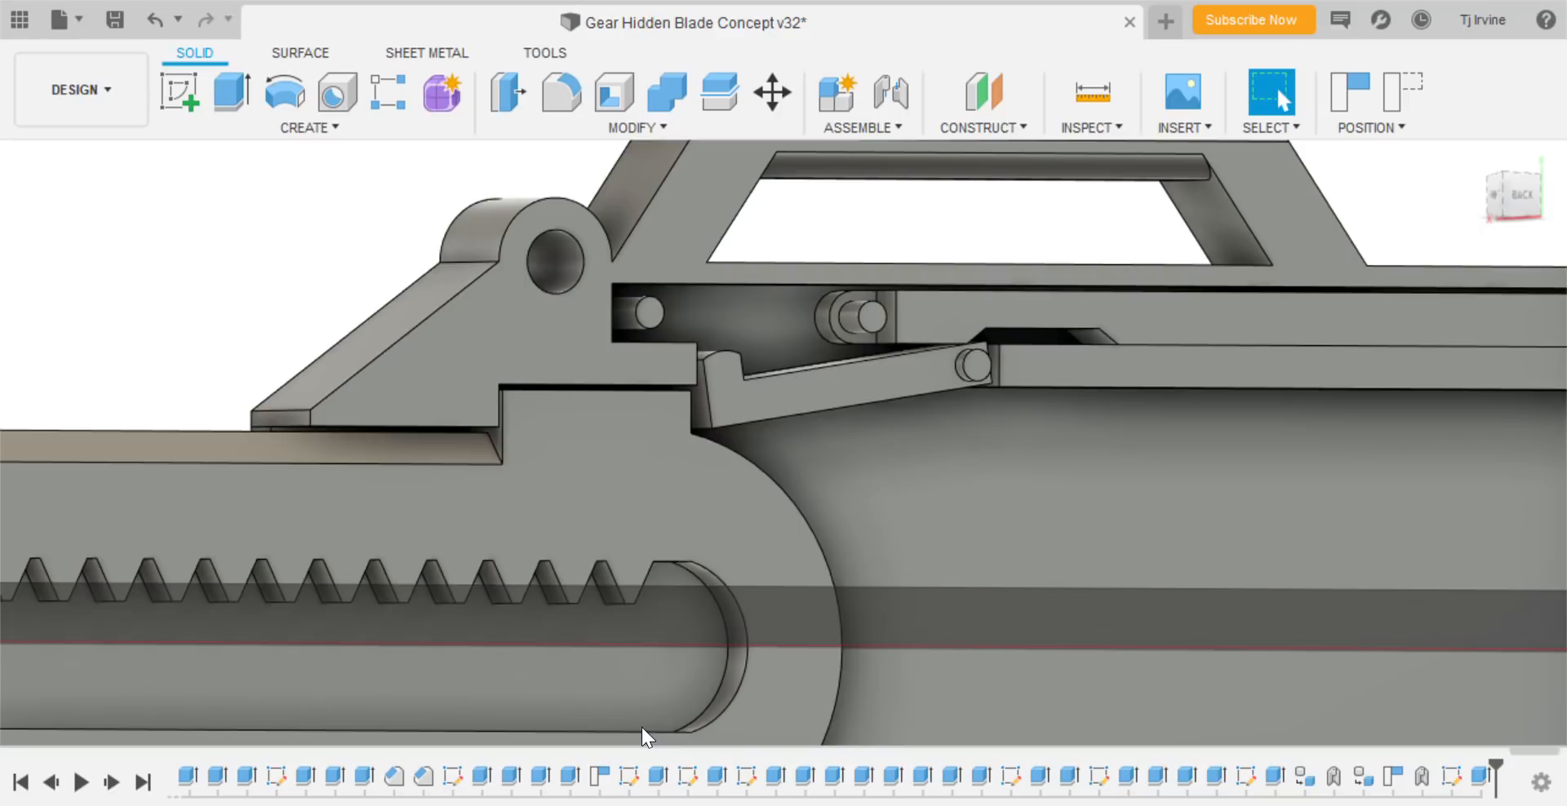
left_click_drag(644, 736, 734, 510)
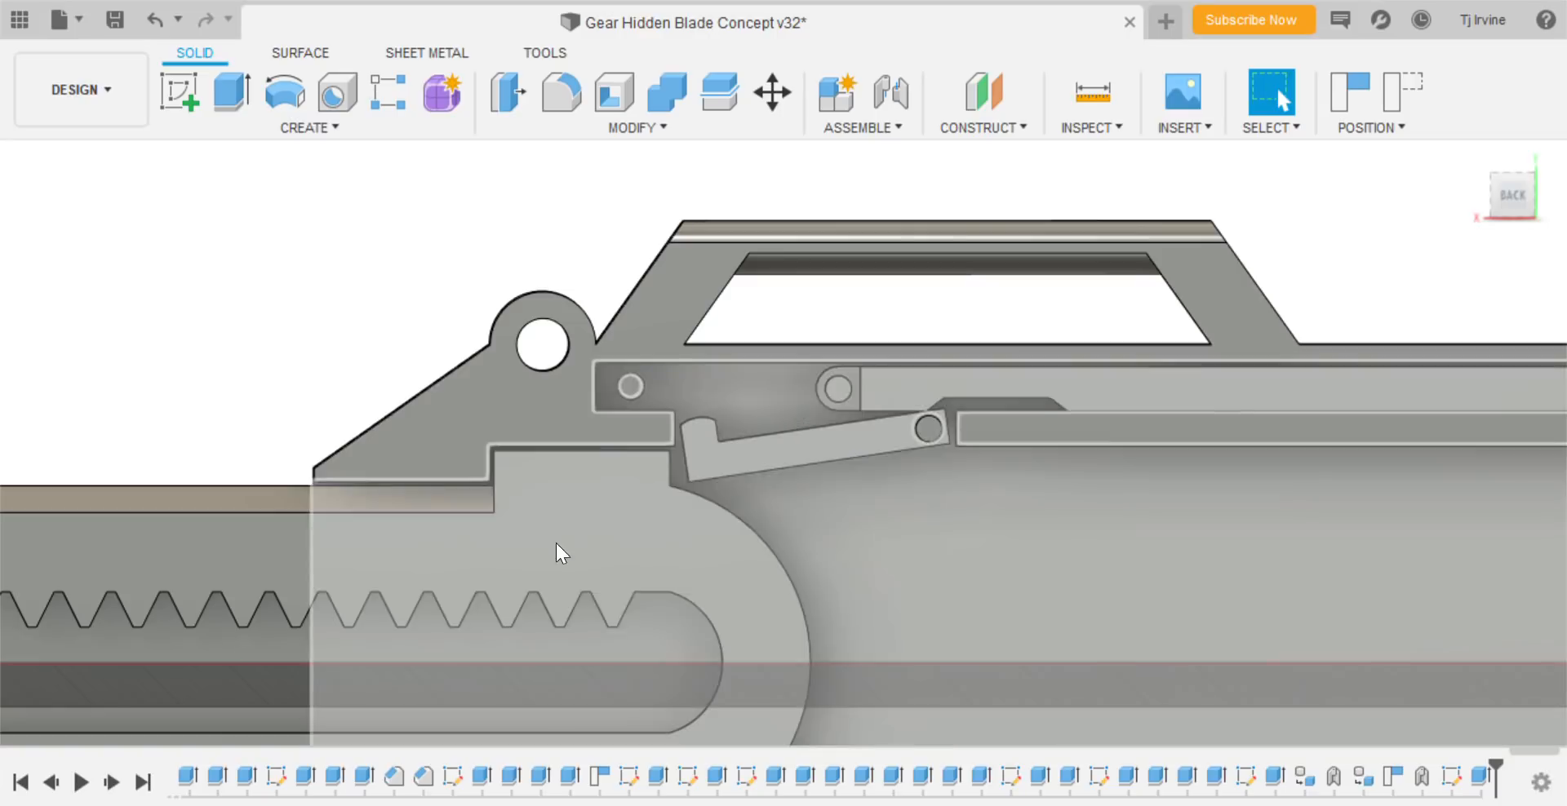
mouse_move(912, 530)
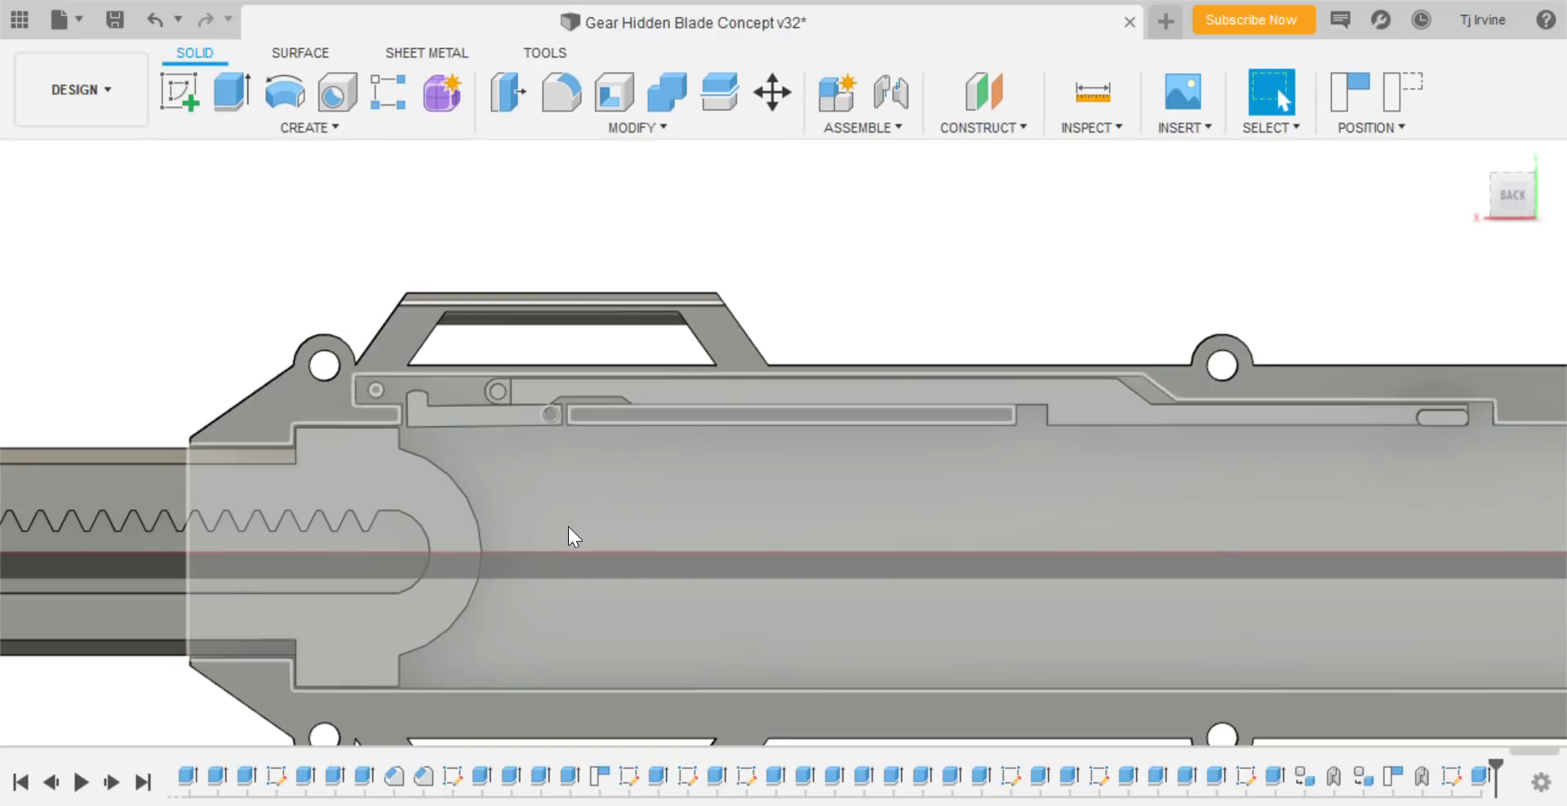
mouse_move(566, 534)
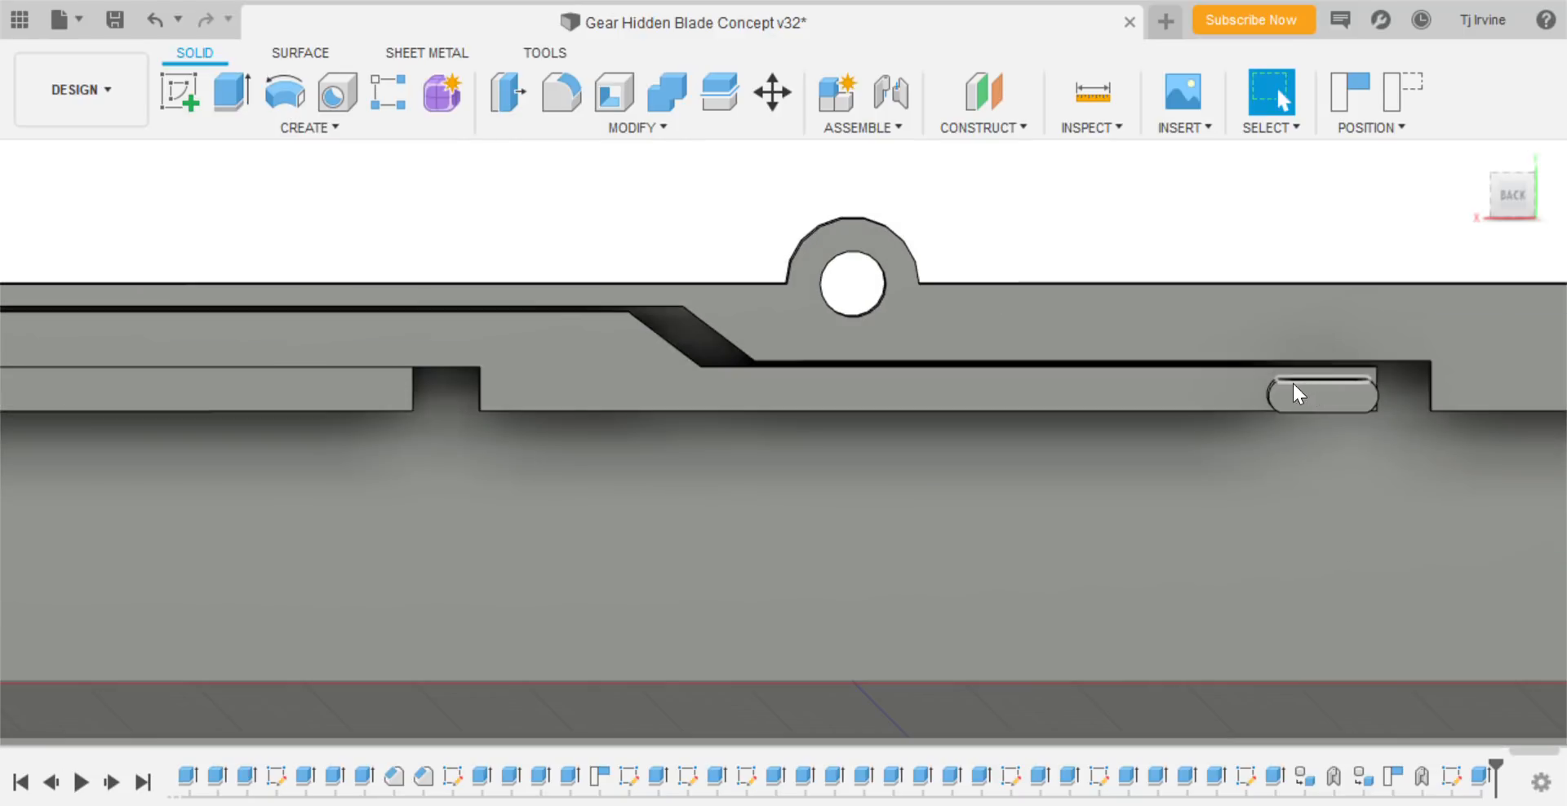
mouse_move(1459, 388)
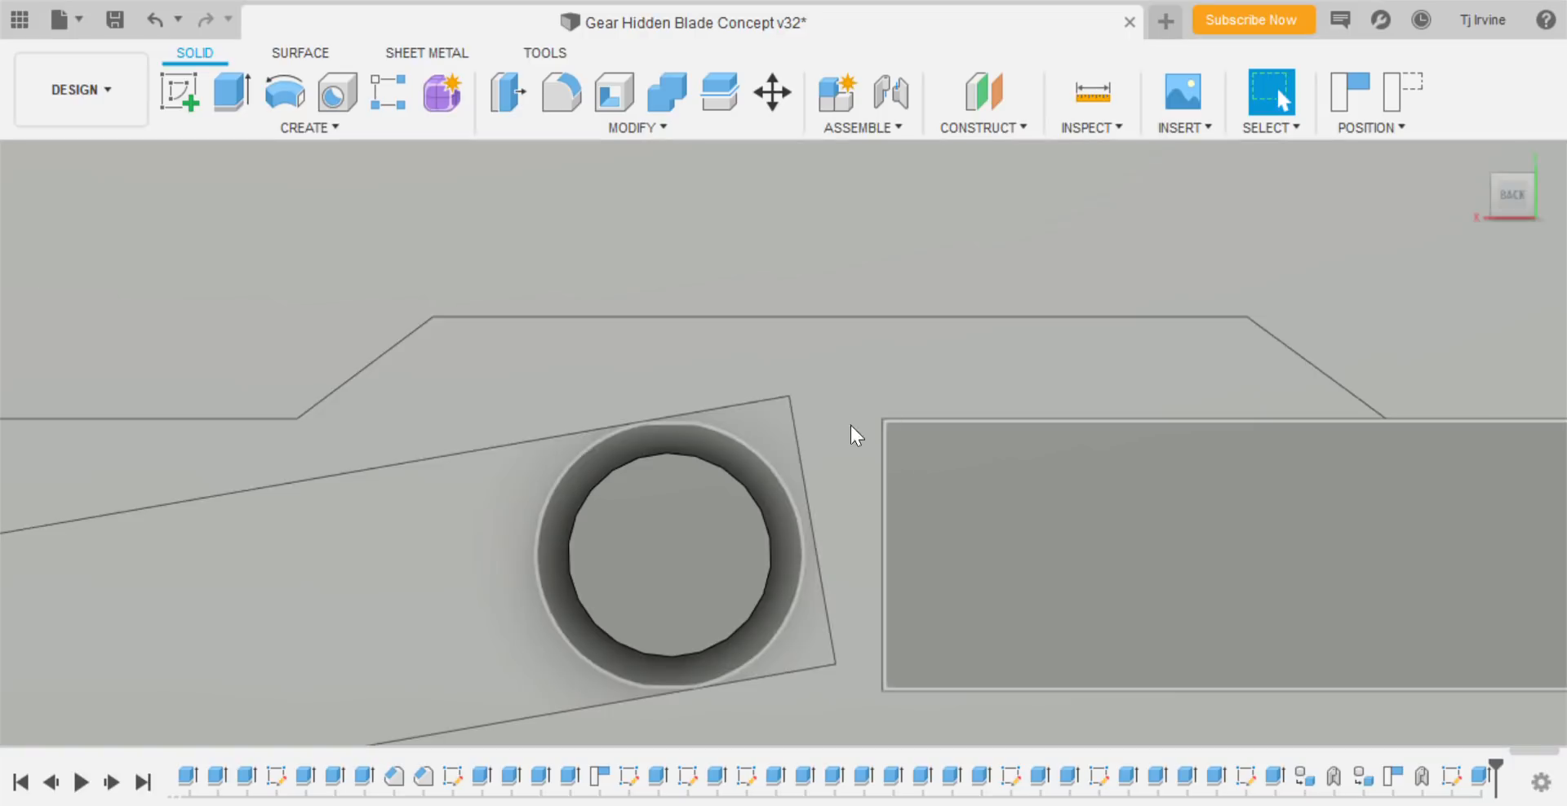
mouse_move(926, 421)
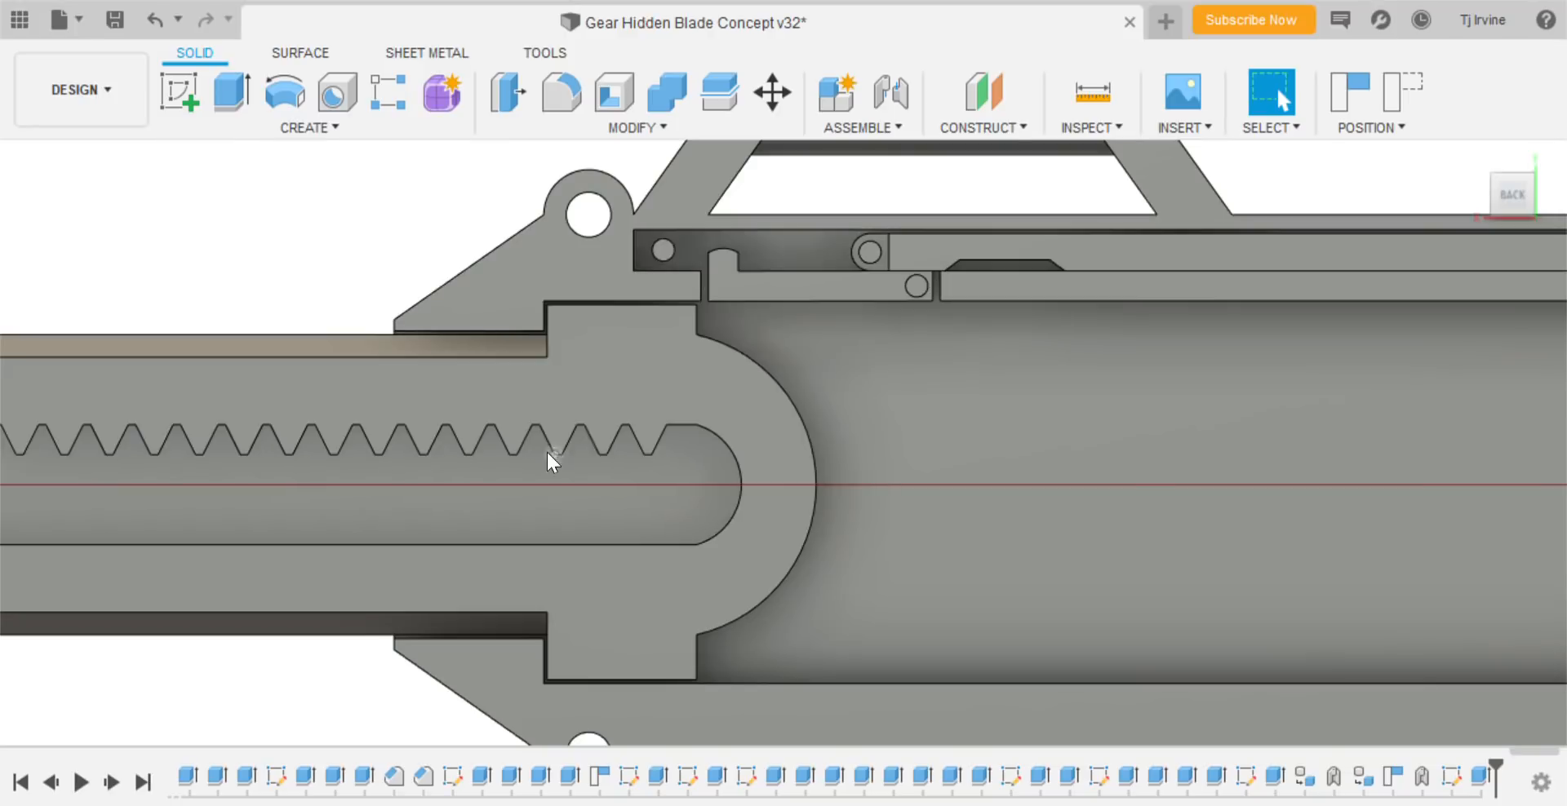
mouse_move(602, 484)
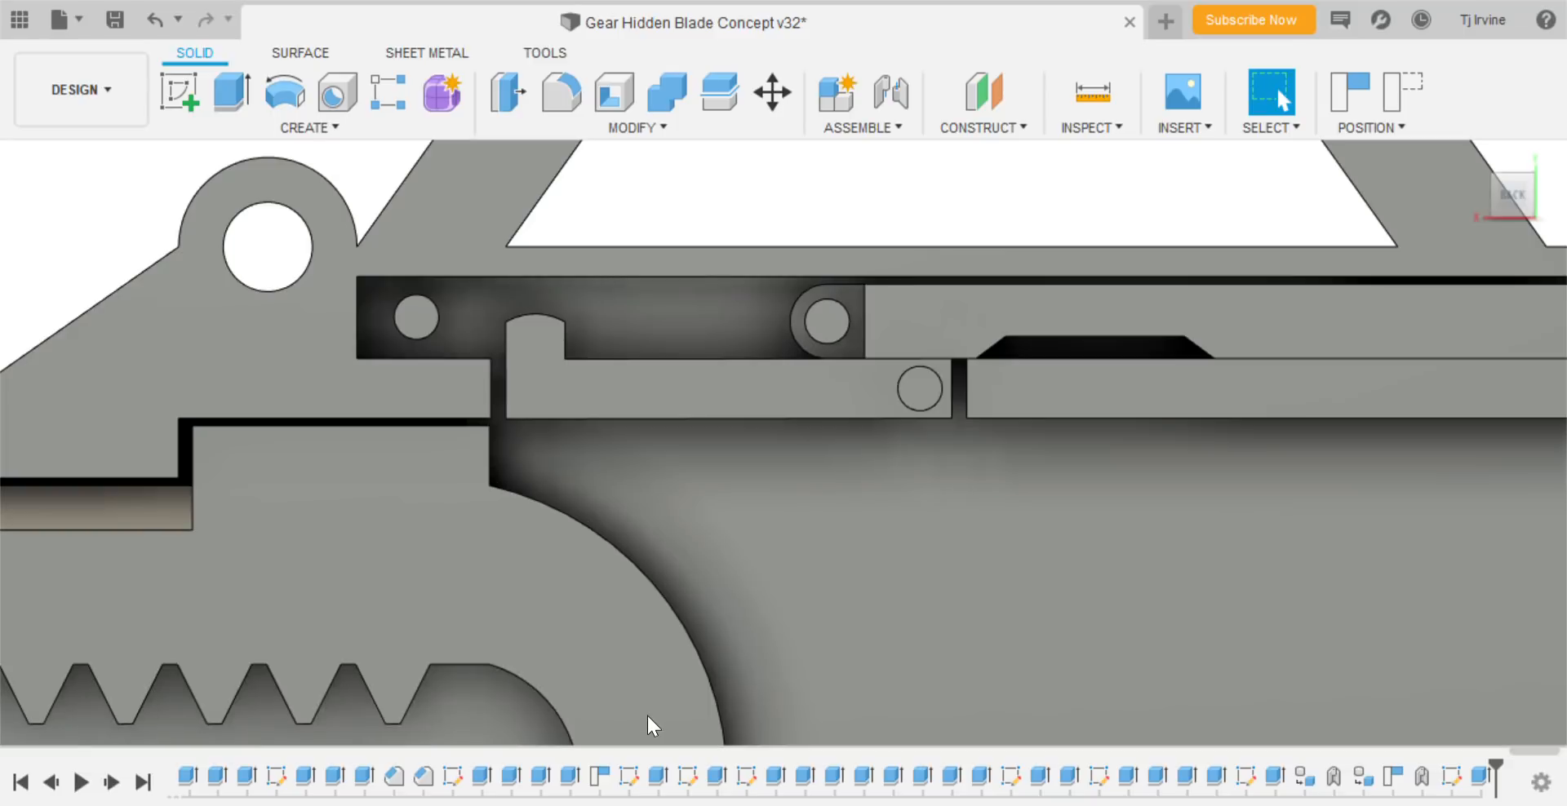
left_click_drag(649, 724, 989, 344)
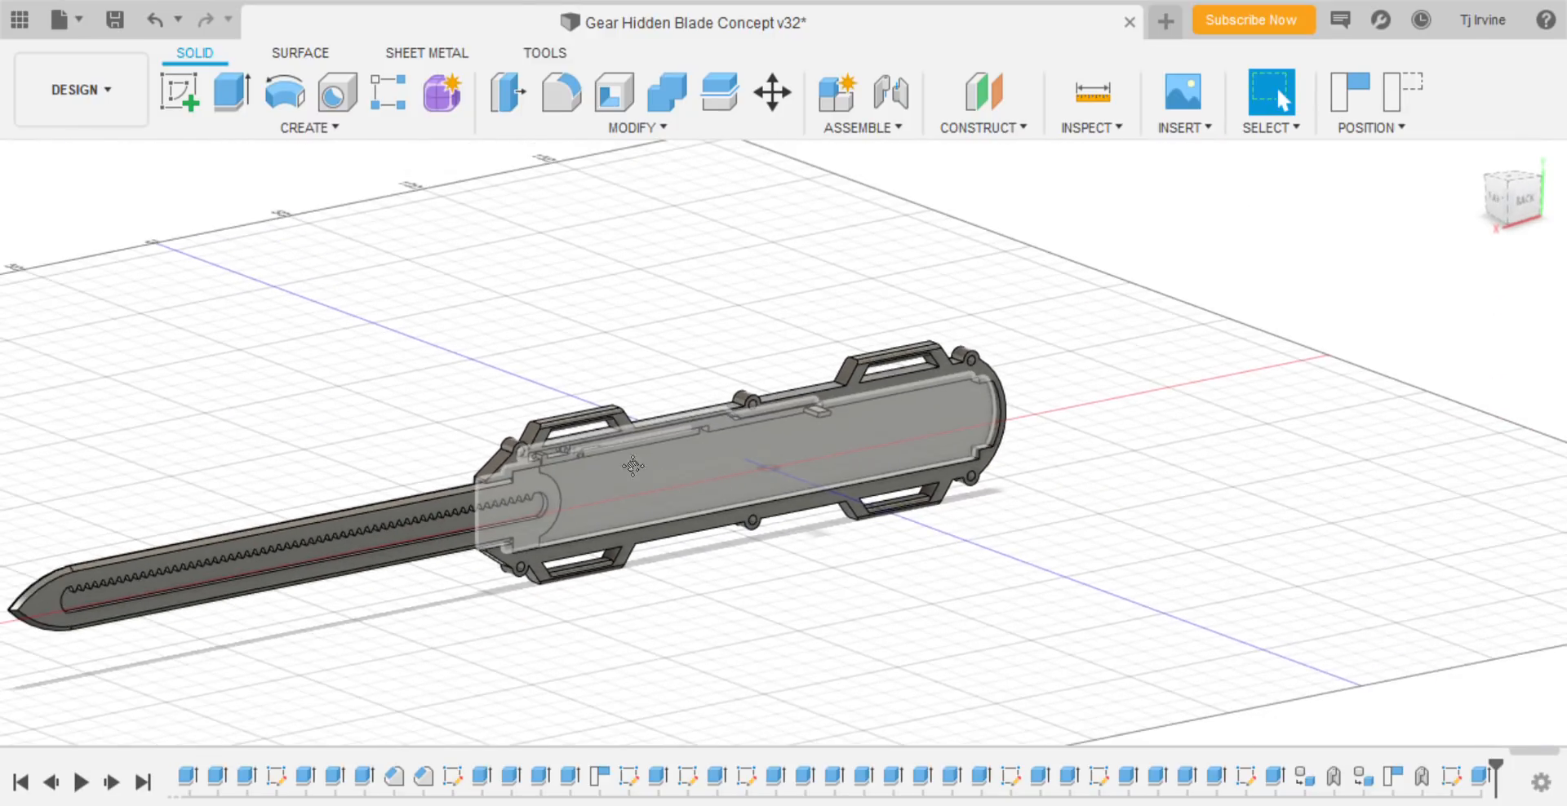
left_click_drag(631, 466, 477, 375)
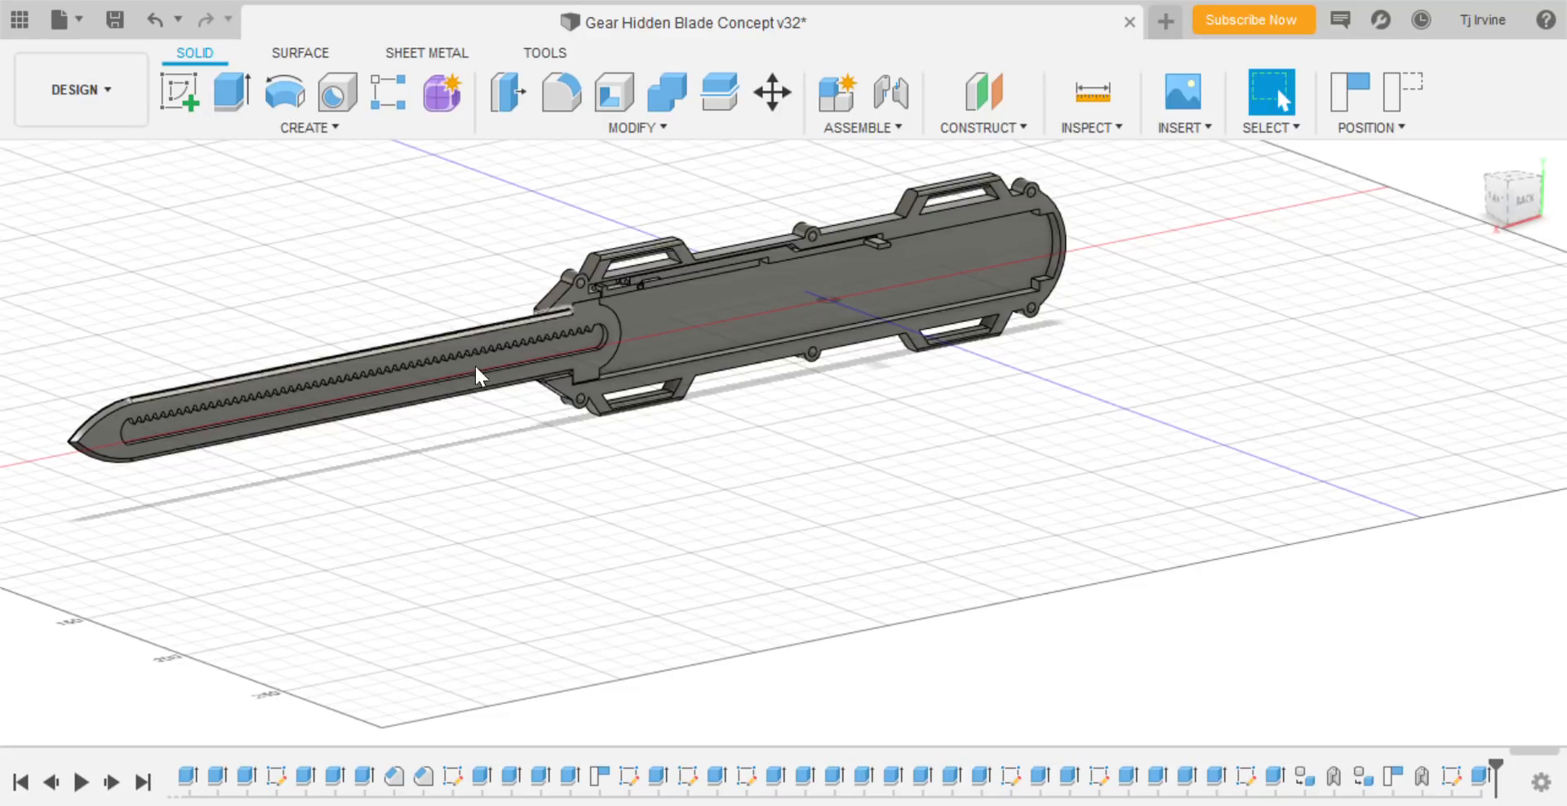
left_click_drag(480, 374, 688, 333)
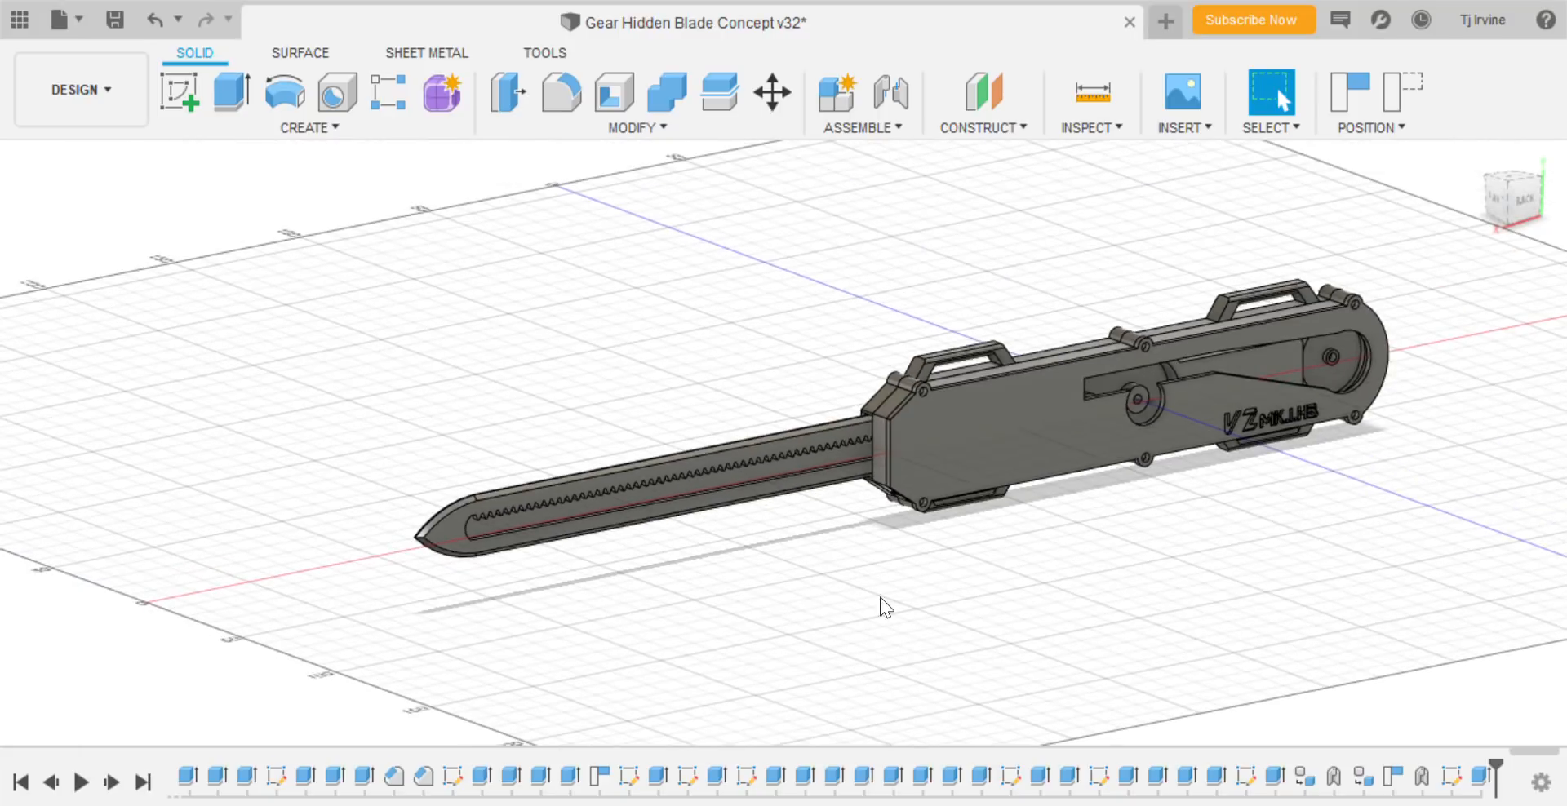
mouse_move(1063, 543)
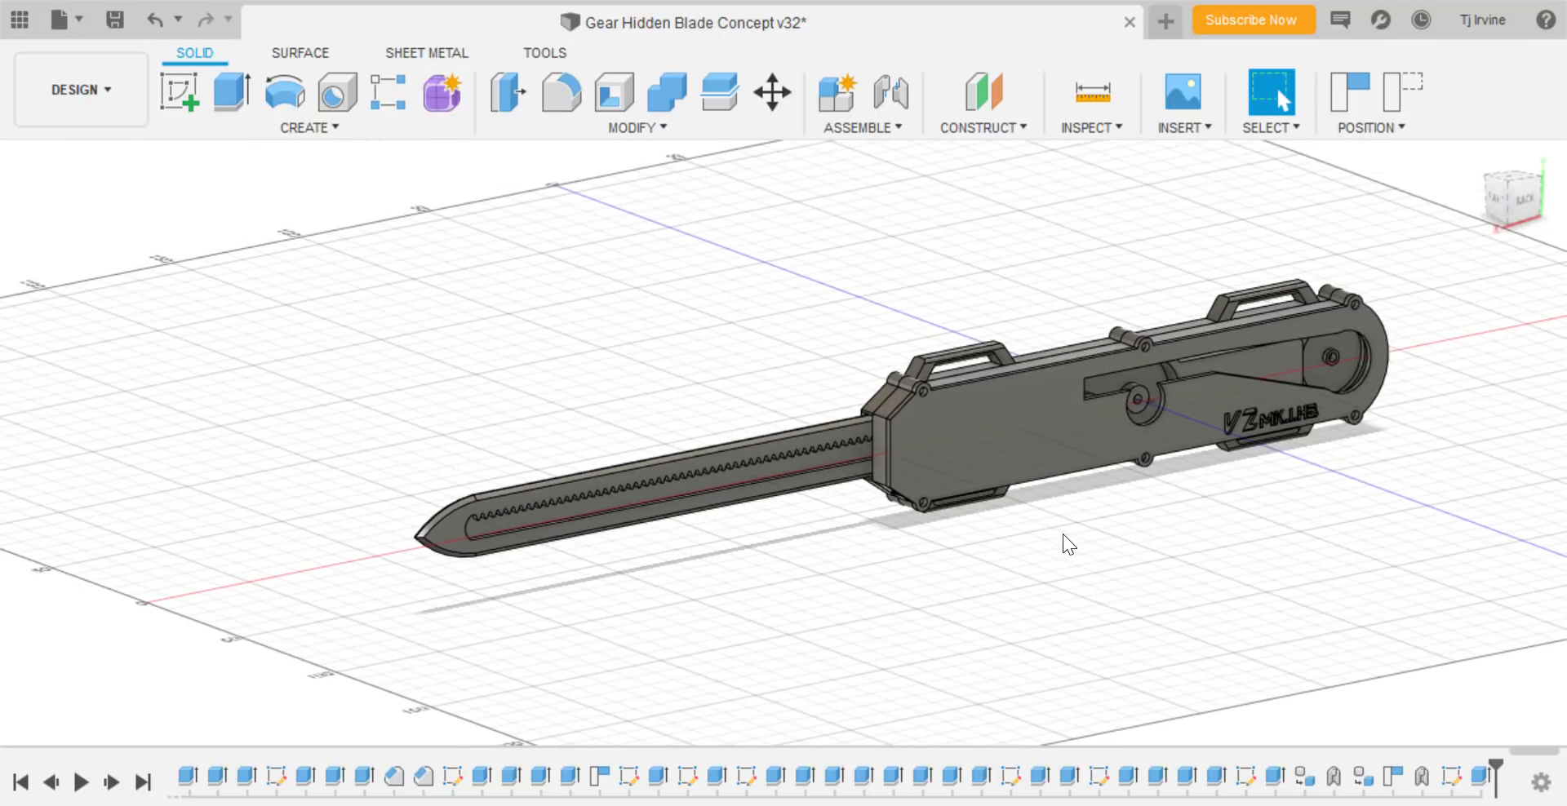
mouse_move(1073, 501)
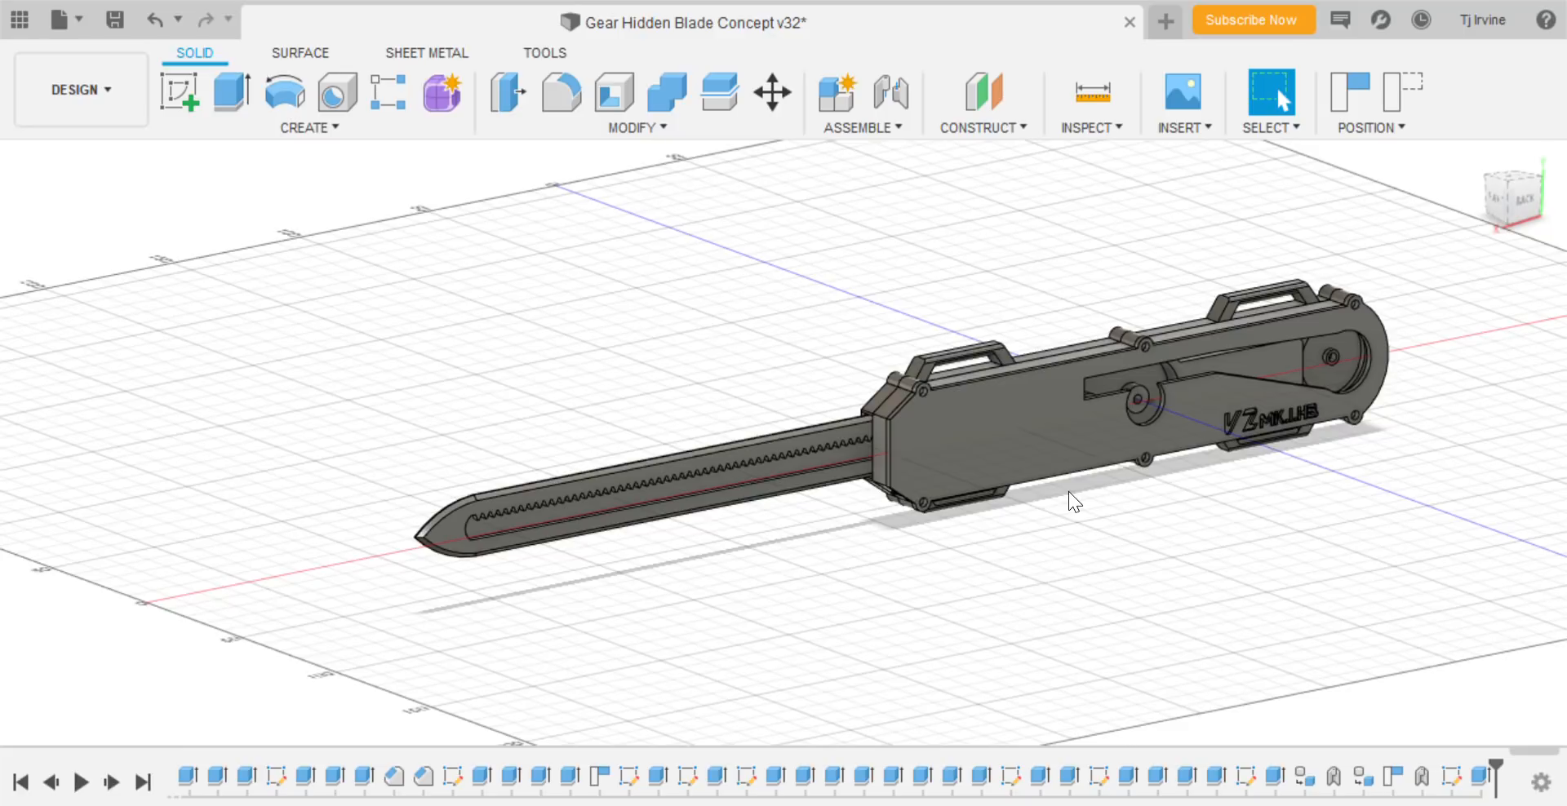
mouse_move(829, 582)
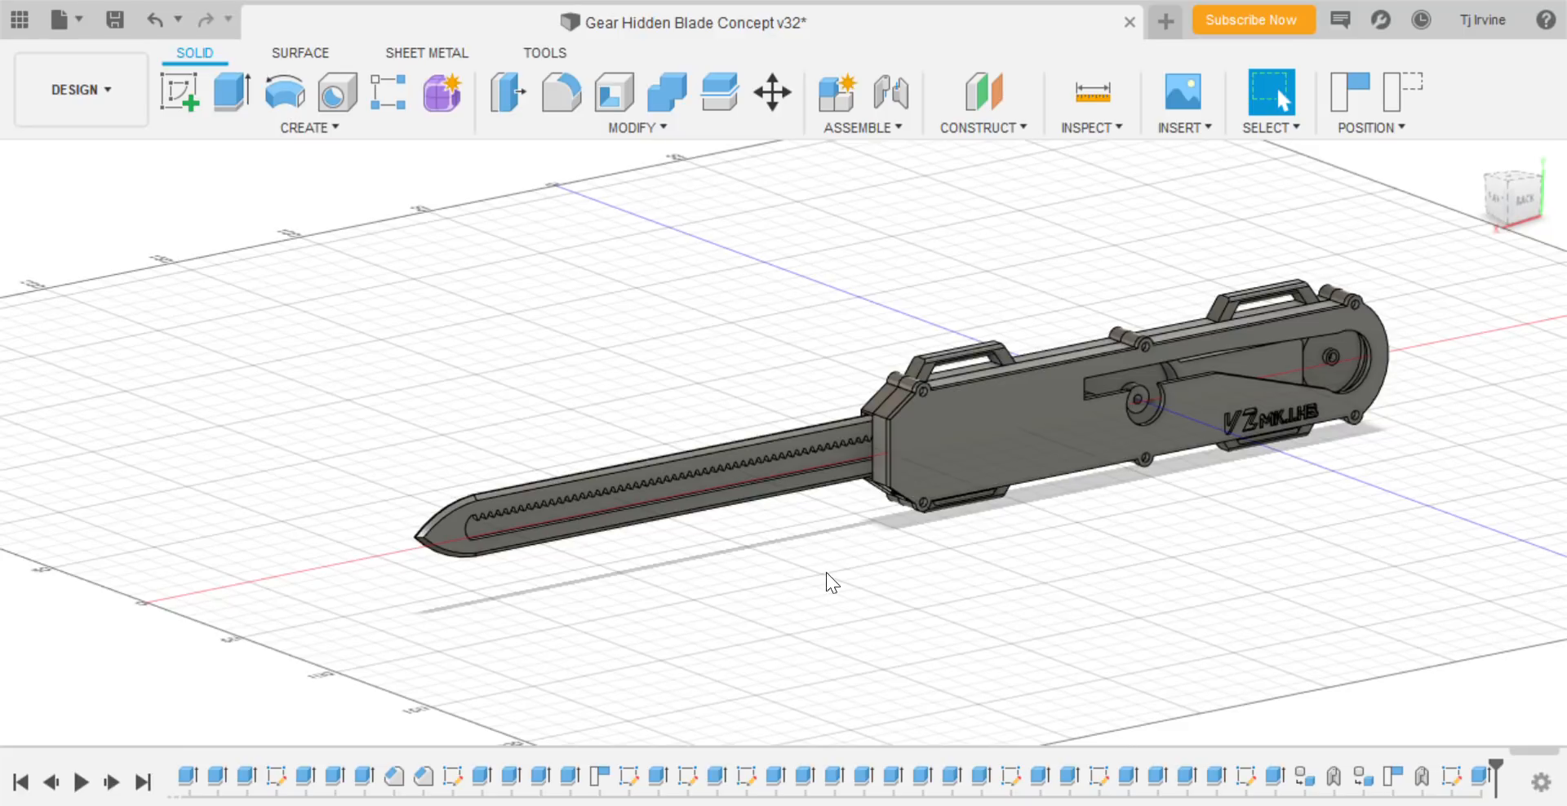